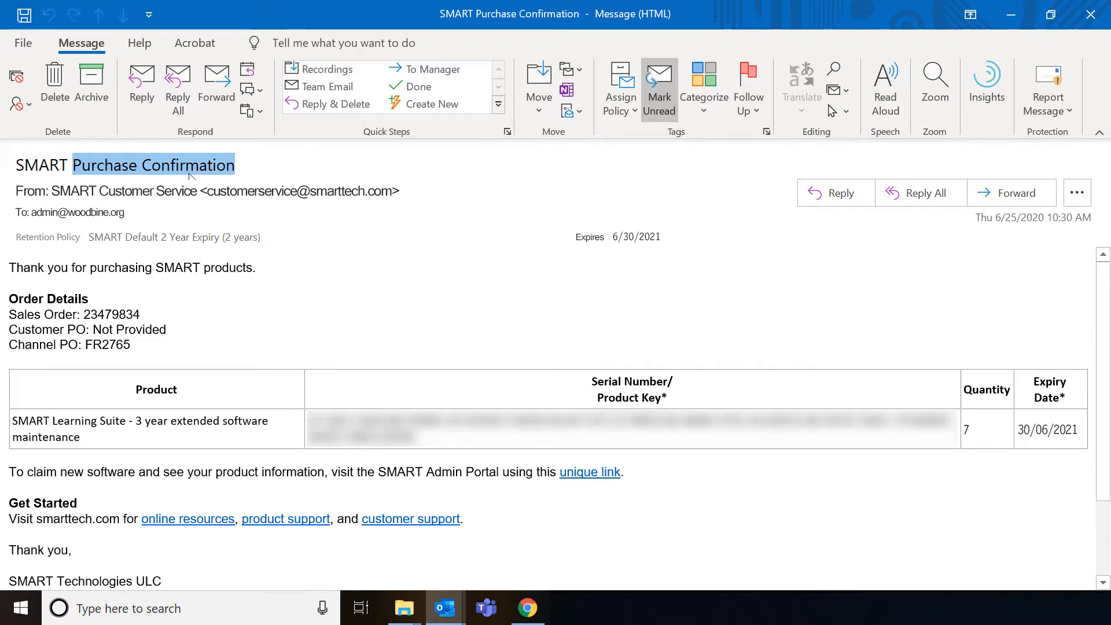
{"action": "mouse_move", "coordinate": [169, 439]}
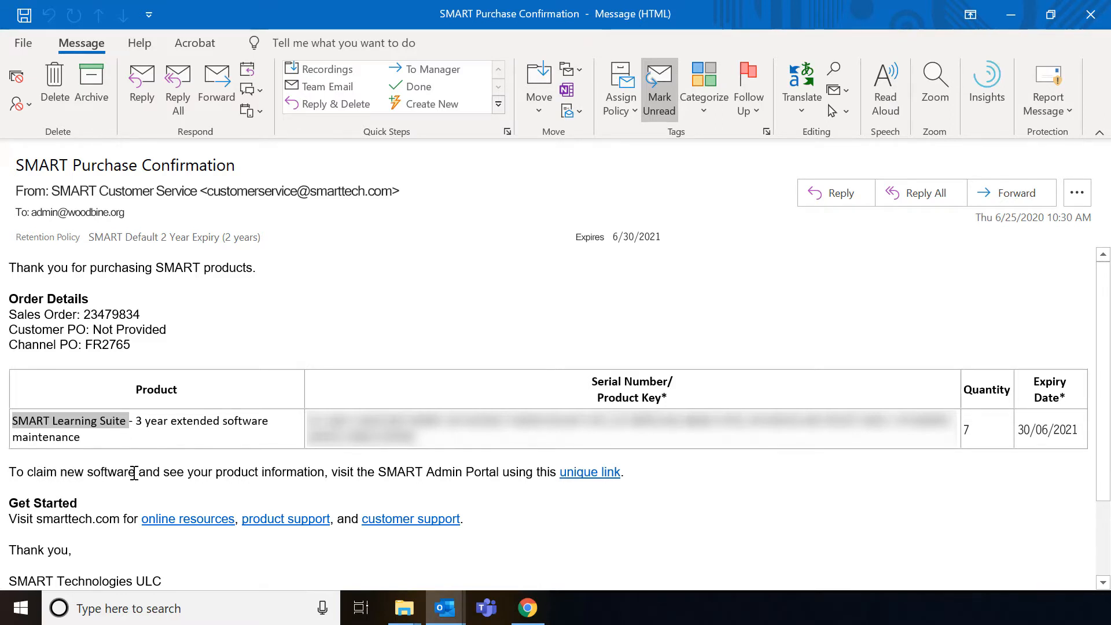
{"action": "mouse_move", "coordinate": [589, 472]}
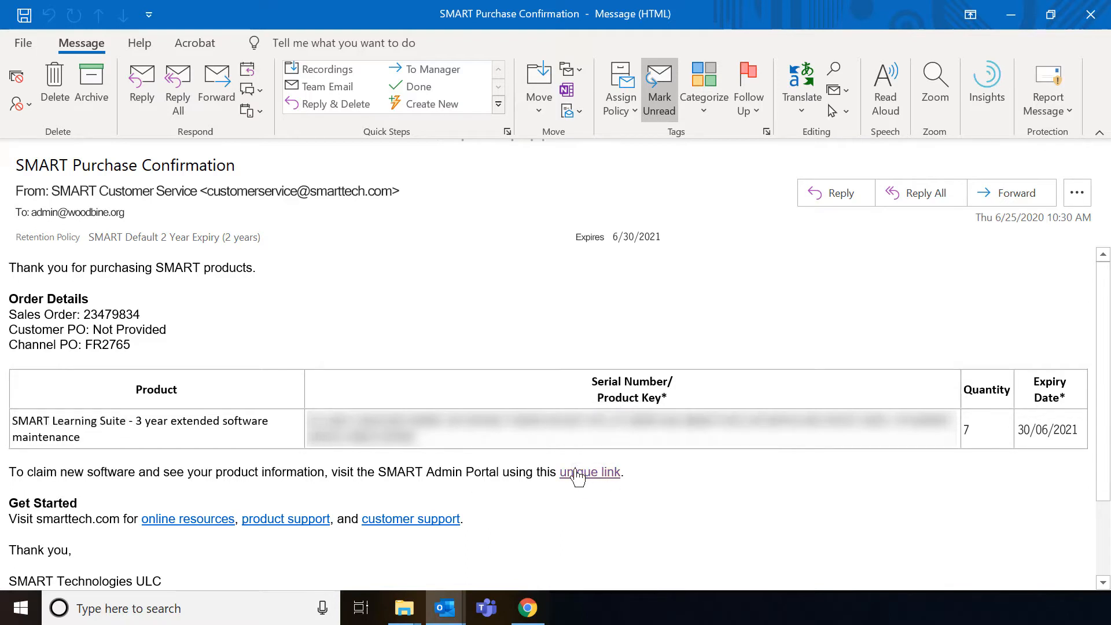
- Claim the purchased Learning Suite subscriptions from the unique link and assign them to Woodbine School
{"action": "left_click", "coordinate": [590, 472]}
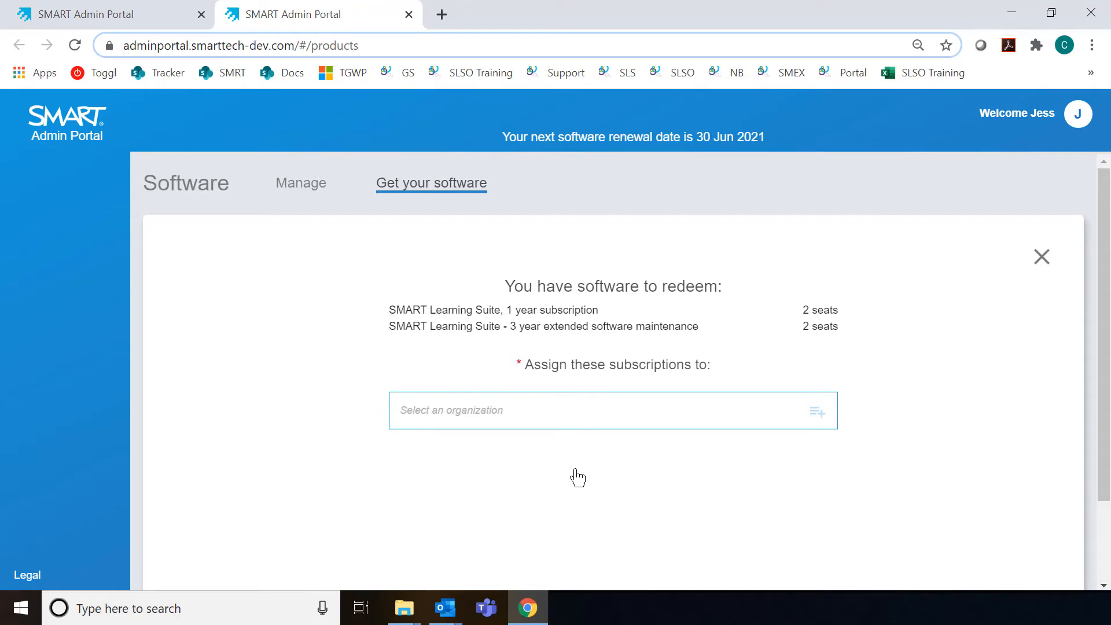
{"action": "mouse_move", "coordinate": [800, 449]}
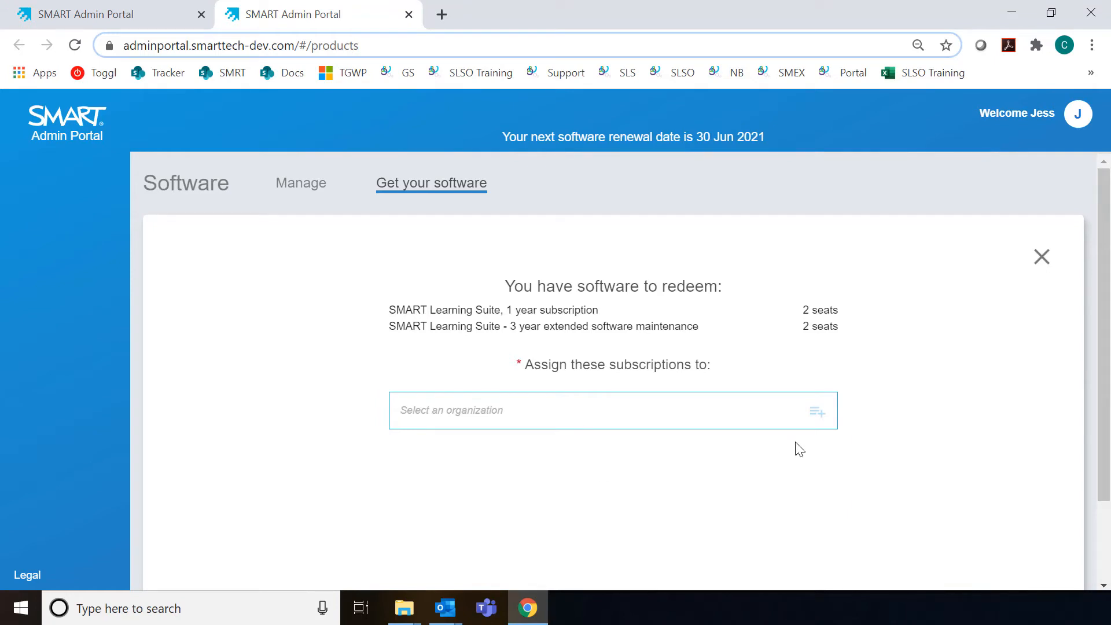
{"action": "mouse_move", "coordinate": [815, 415]}
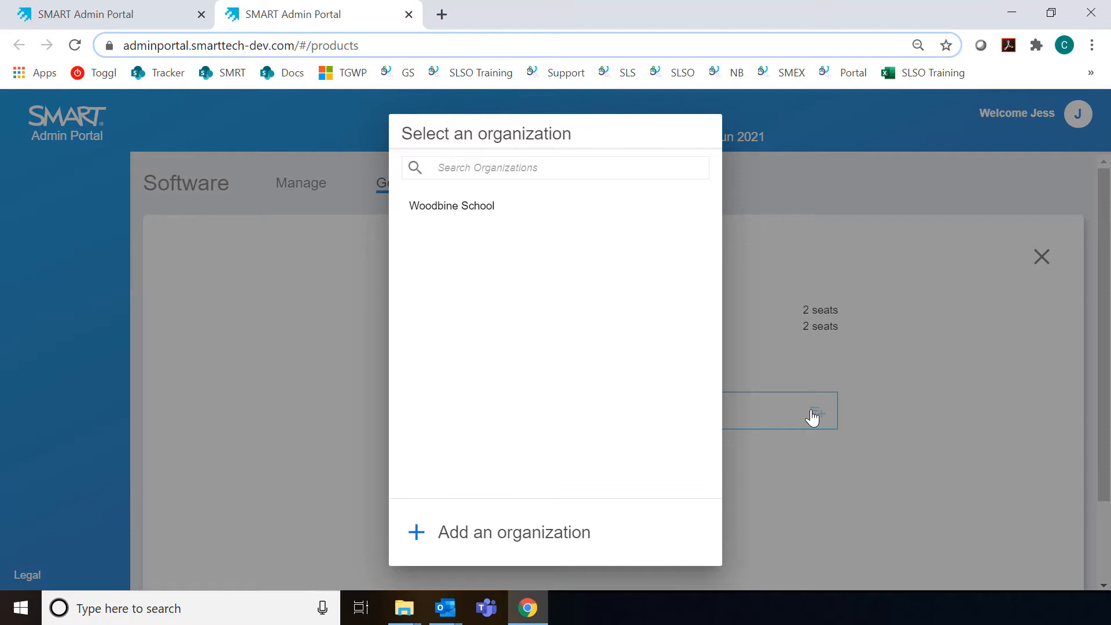
{"action": "mouse_move", "coordinate": [452, 206]}
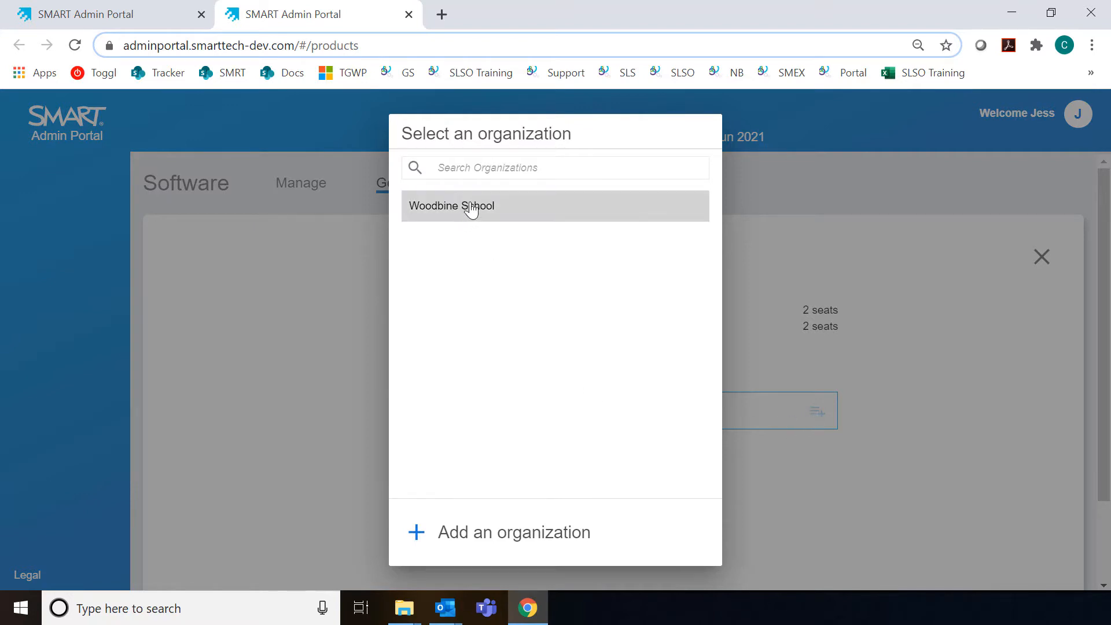
{"action": "mouse_move", "coordinate": [482, 214]}
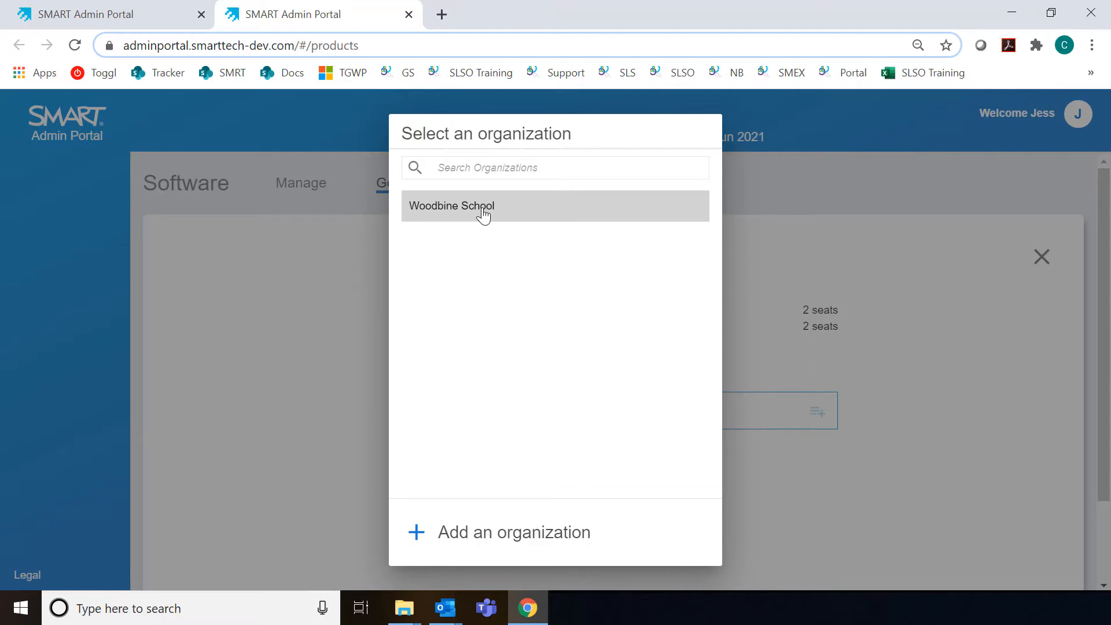
{"action": "left_click", "coordinate": [452, 206]}
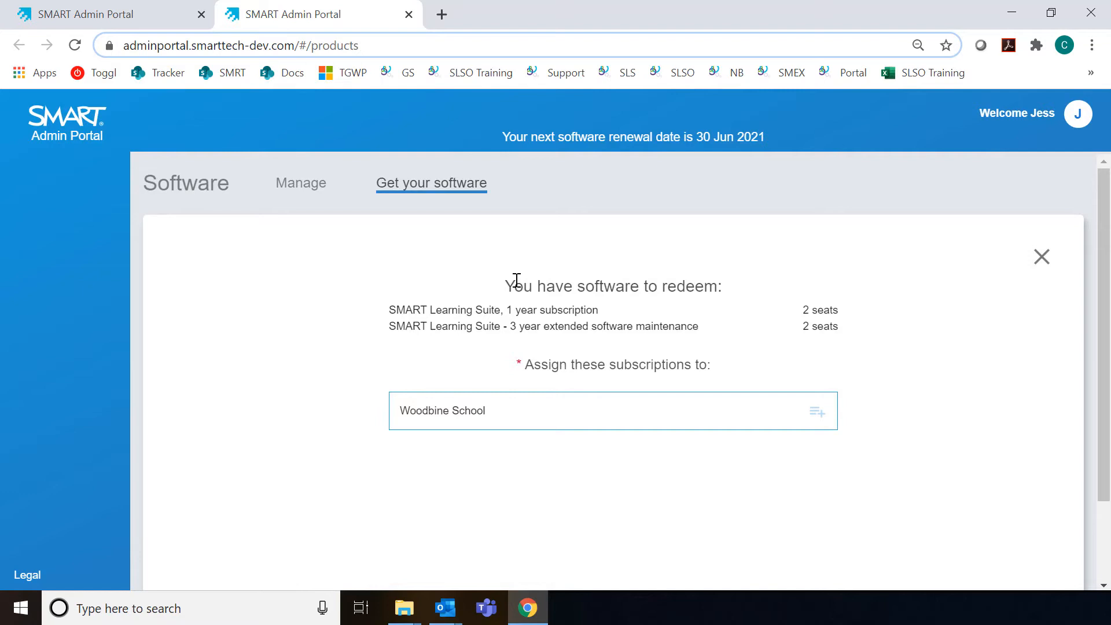
{"action": "scroll", "scroll_direction": "down", "scroll_amount": 3}
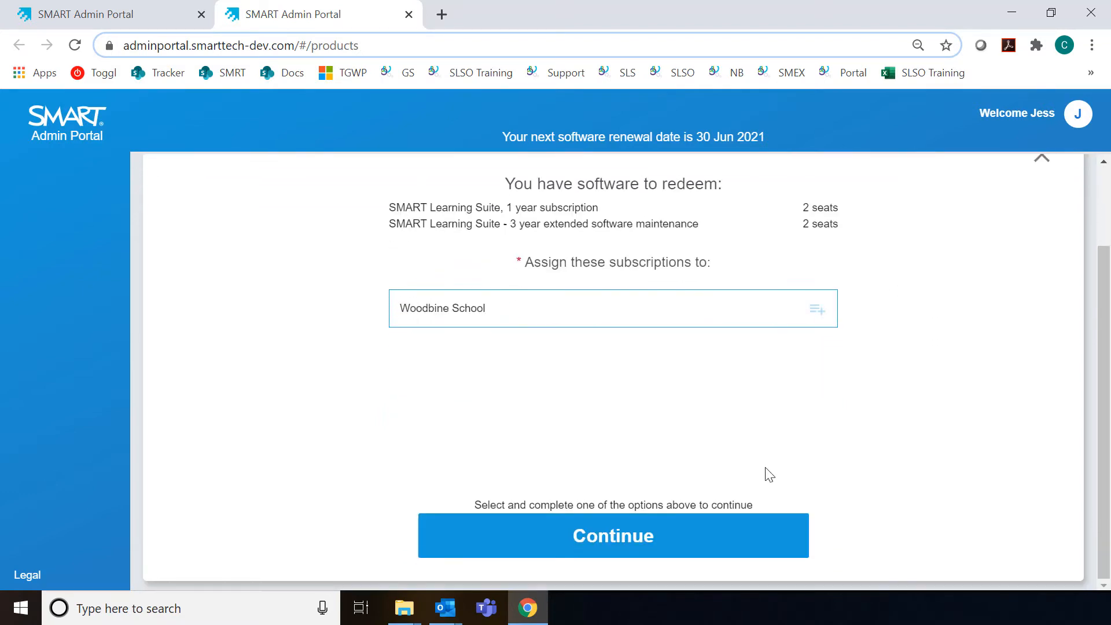
{"action": "left_click", "coordinate": [612, 535]}
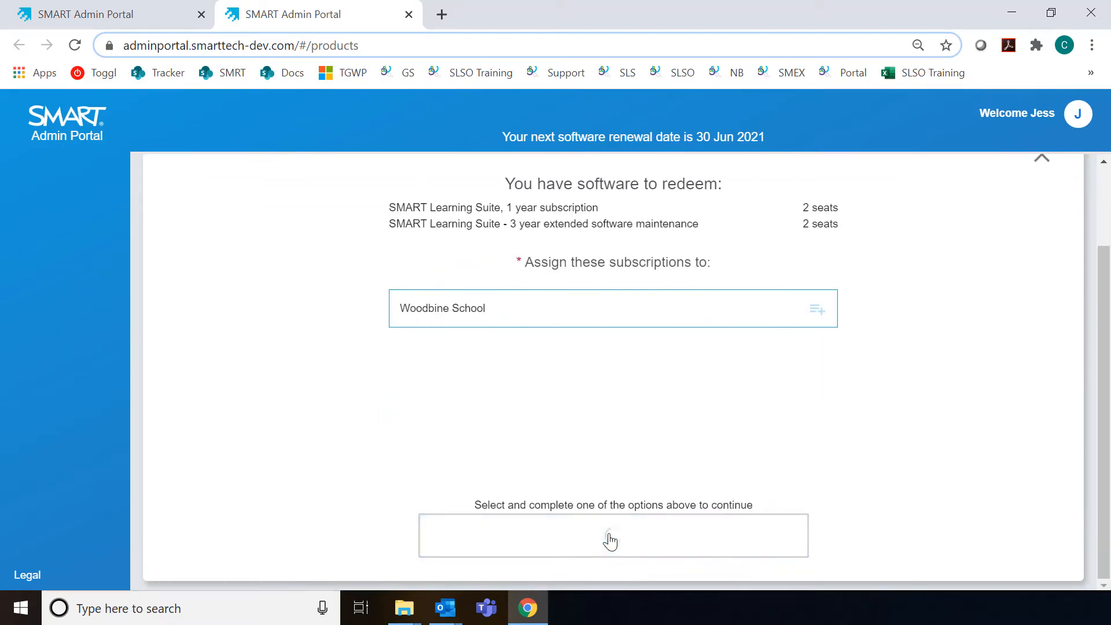
{"action": "left_click", "coordinate": [612, 535]}
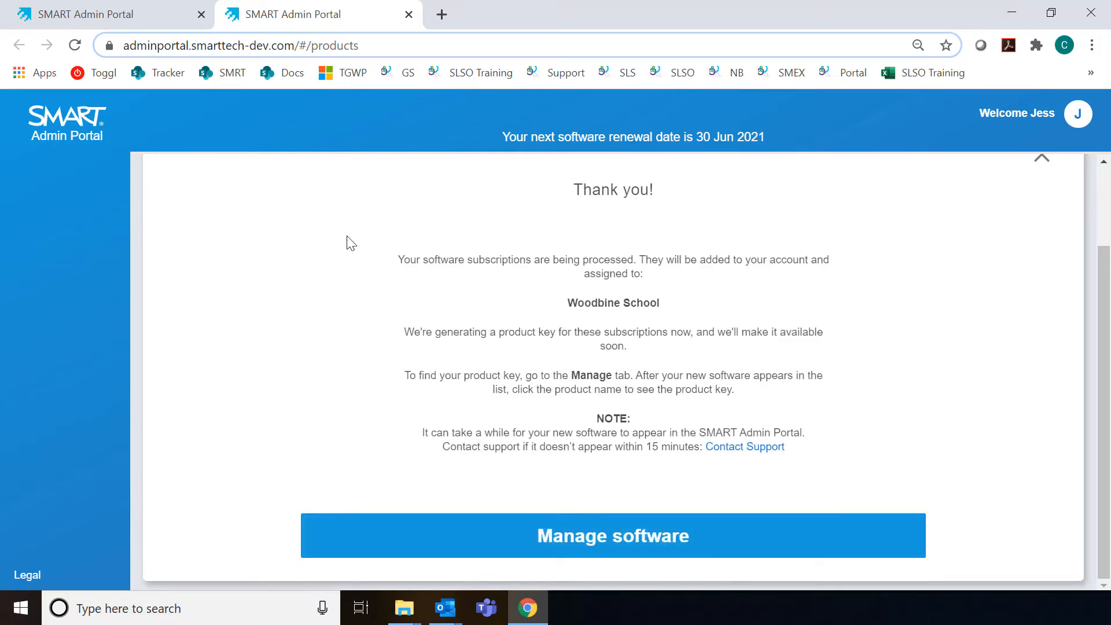
{"action": "mouse_move", "coordinate": [452, 514]}
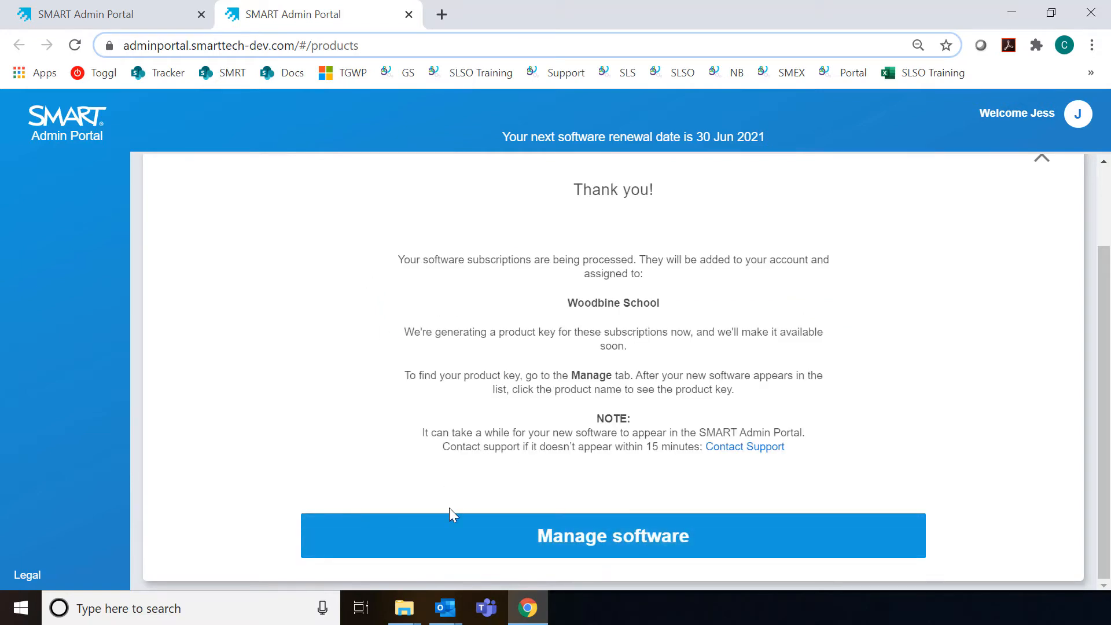
- View SMART Learning Suite's seats and expiry for Woodbine School in the Manage software list
{"action": "left_click", "coordinate": [613, 535]}
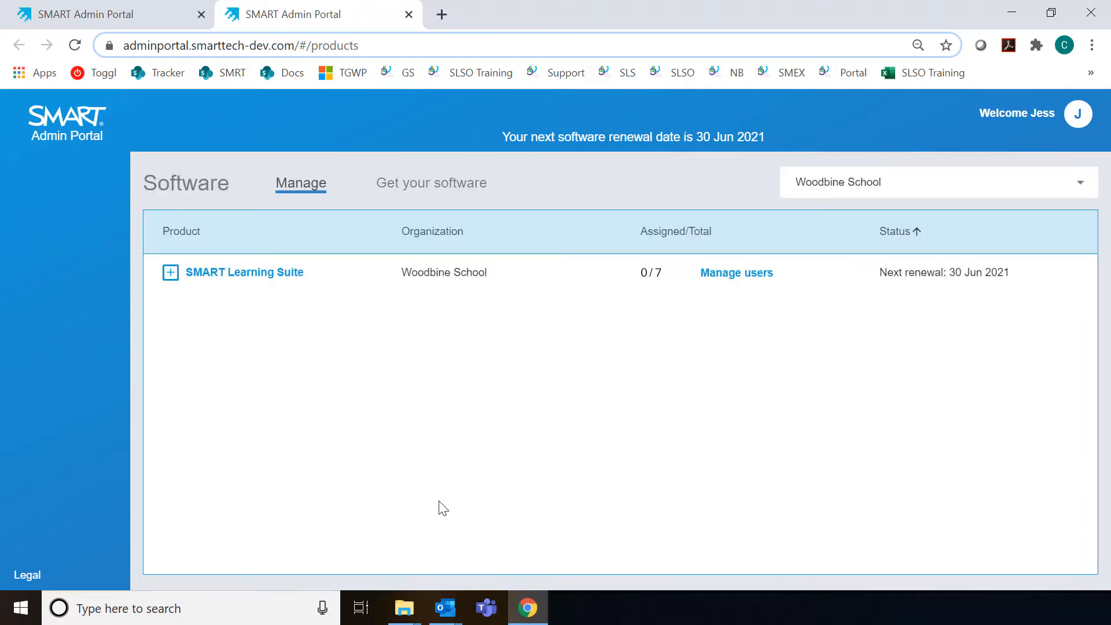
{"action": "mouse_move", "coordinate": [391, 283]}
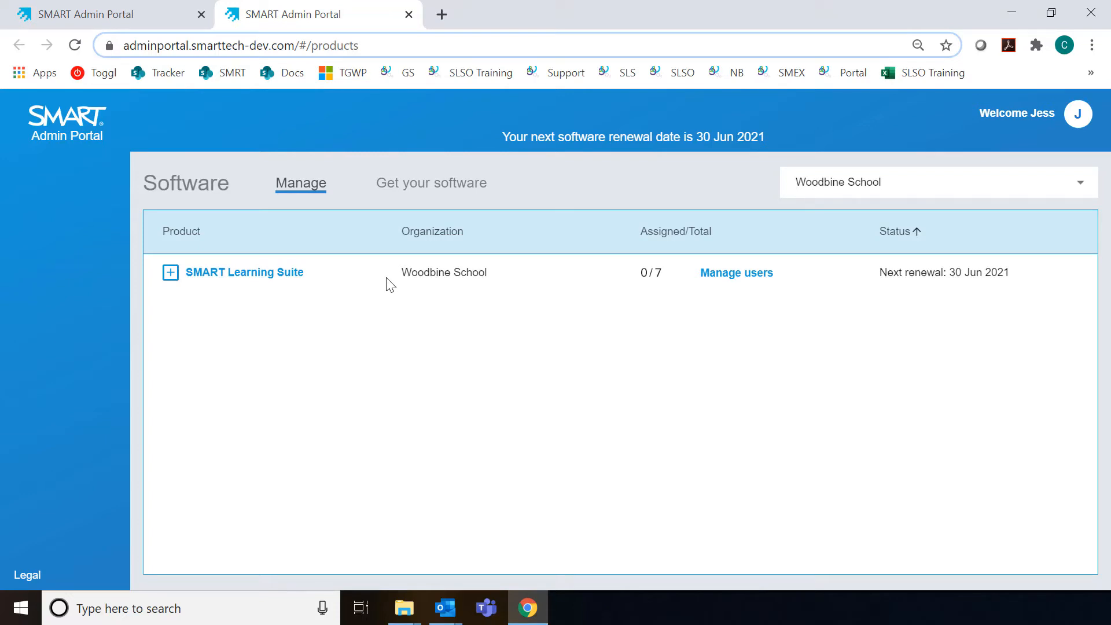
{"action": "left_click", "coordinate": [171, 272]}
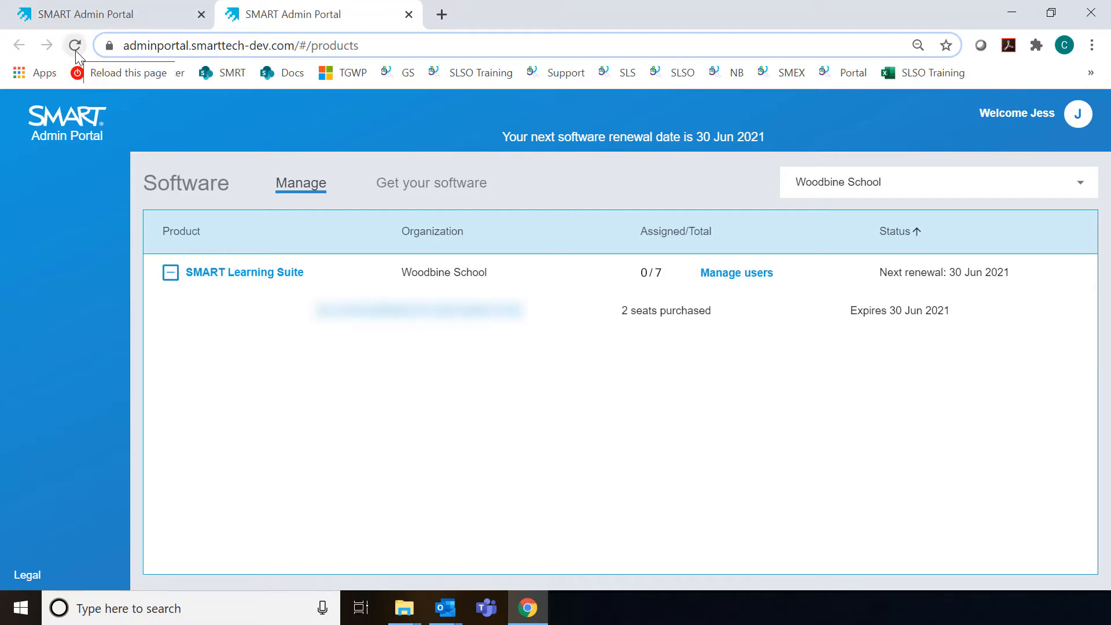
{"action": "left_click", "coordinate": [74, 45]}
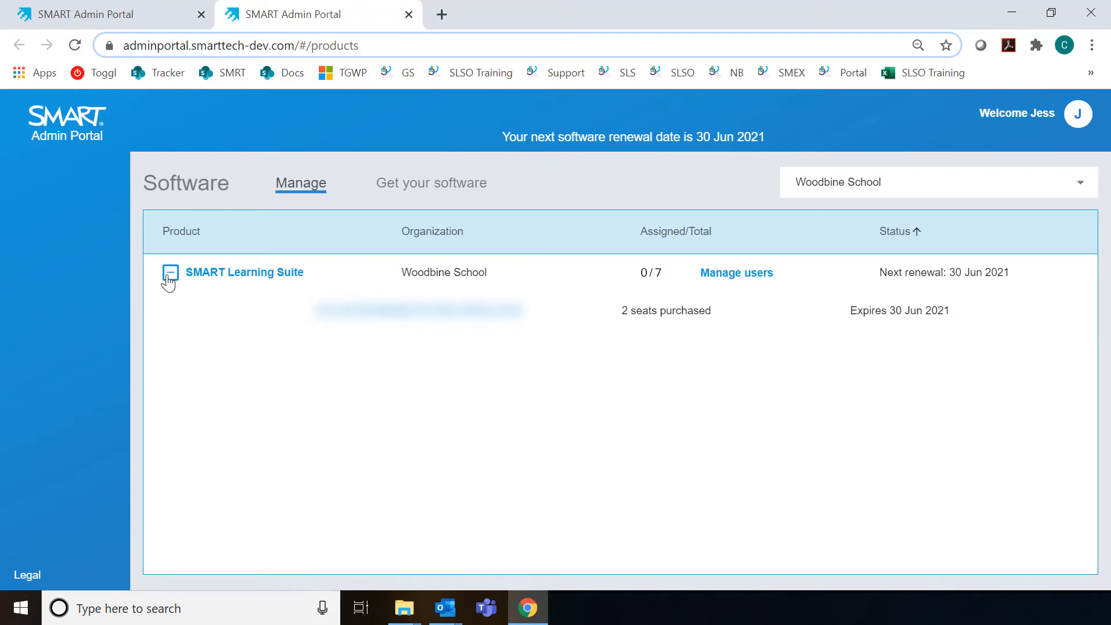
{"action": "left_click", "coordinate": [170, 272]}
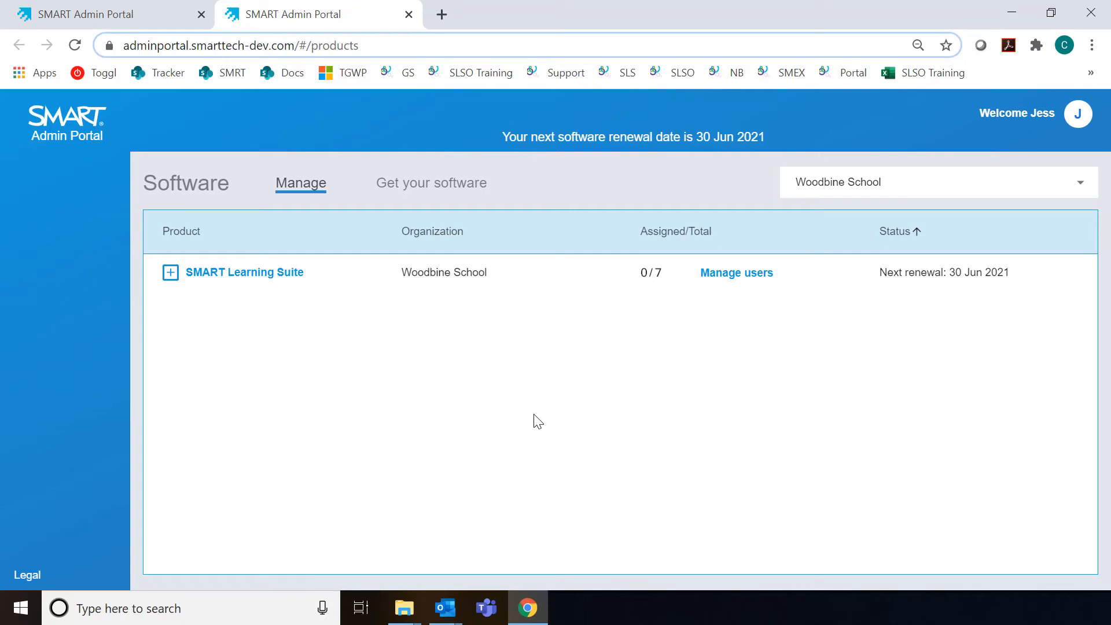
{"action": "mouse_move", "coordinate": [431, 183]}
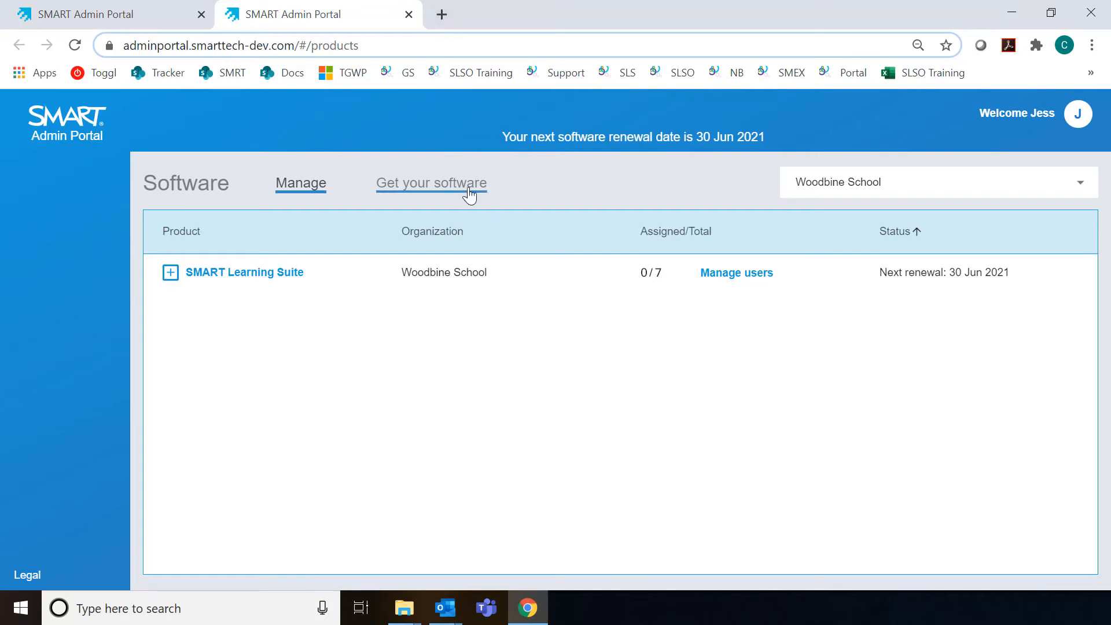
- Start a new claim for 5 displays with a serial number, skipping the optional vendor details
{"action": "left_click", "coordinate": [430, 183]}
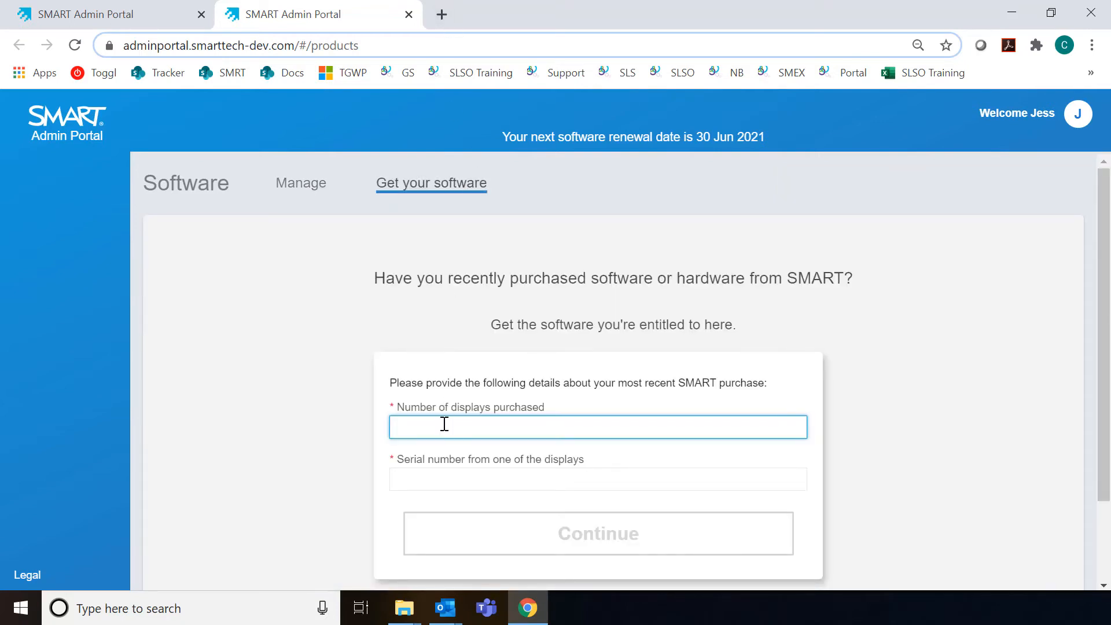
{"action": "type", "text": "5"}
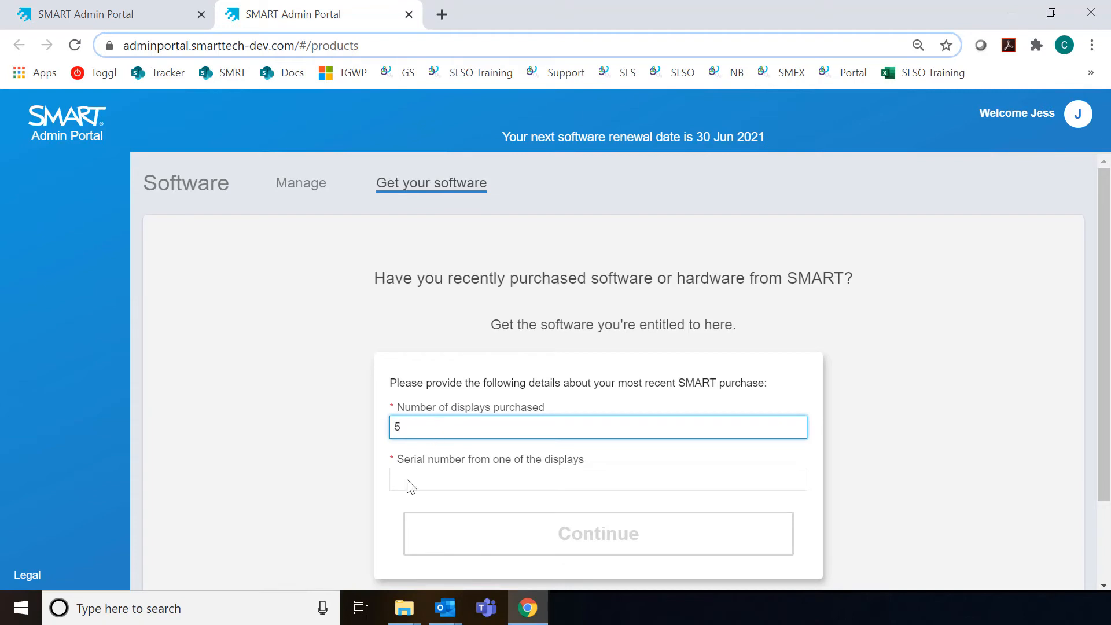
{"action": "left_click", "coordinate": [597, 478]}
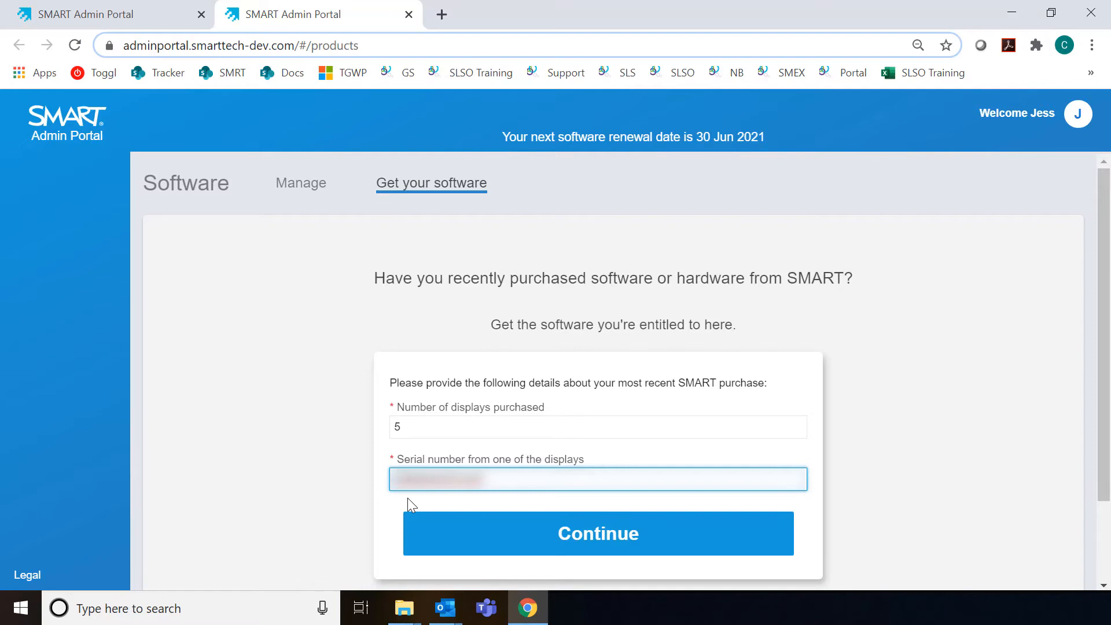
{"action": "mouse_move", "coordinate": [417, 535]}
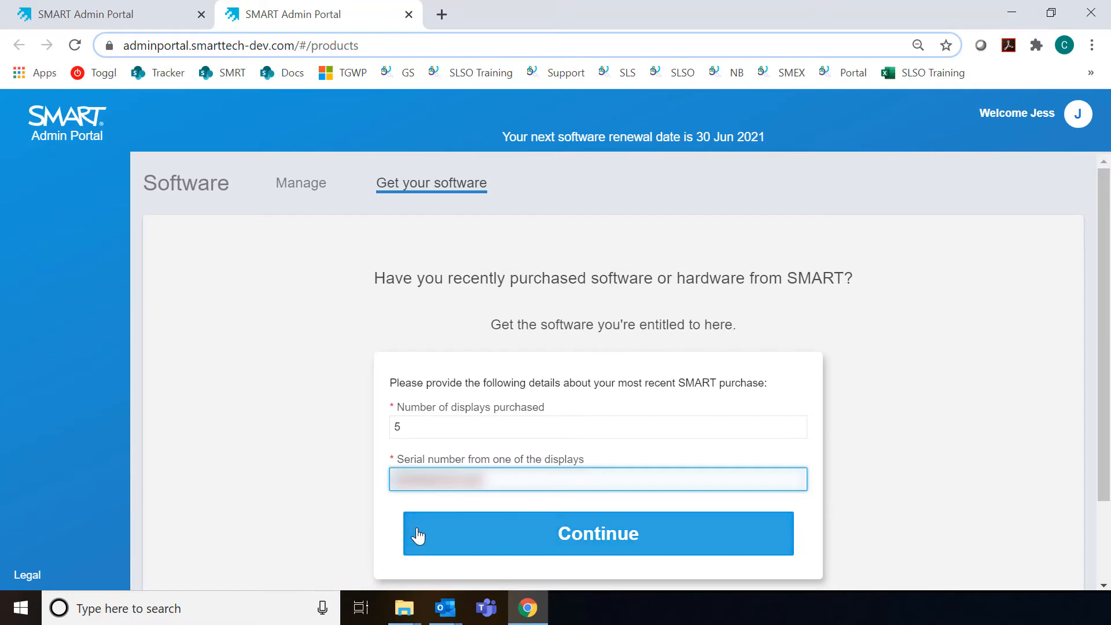
{"action": "left_click", "coordinate": [598, 534]}
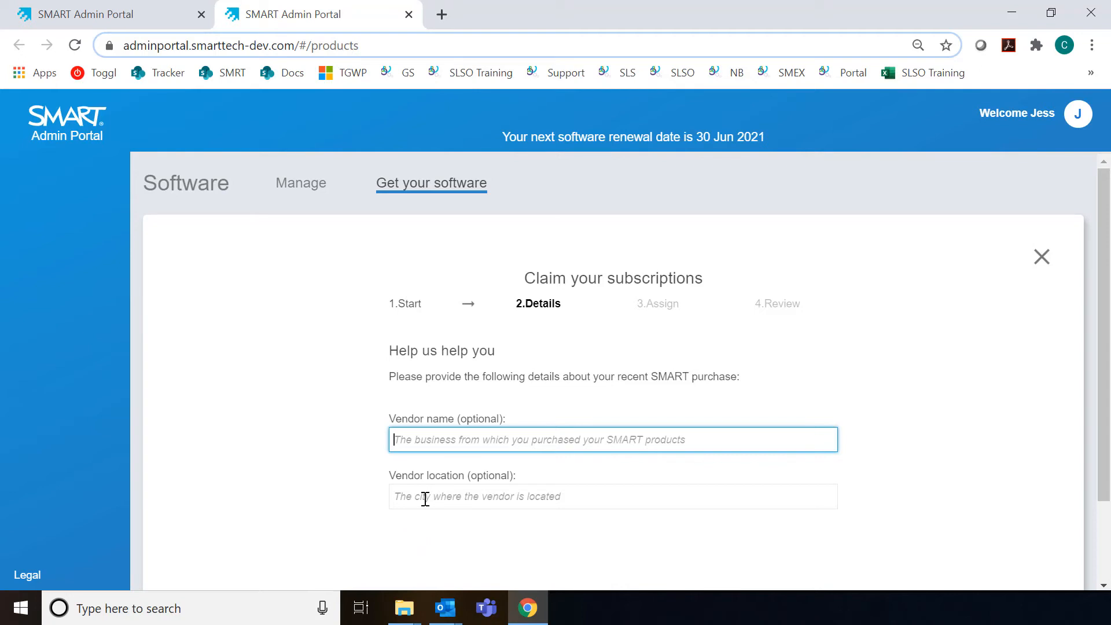
{"action": "scroll", "scroll_direction": "down", "scroll_amount": 3}
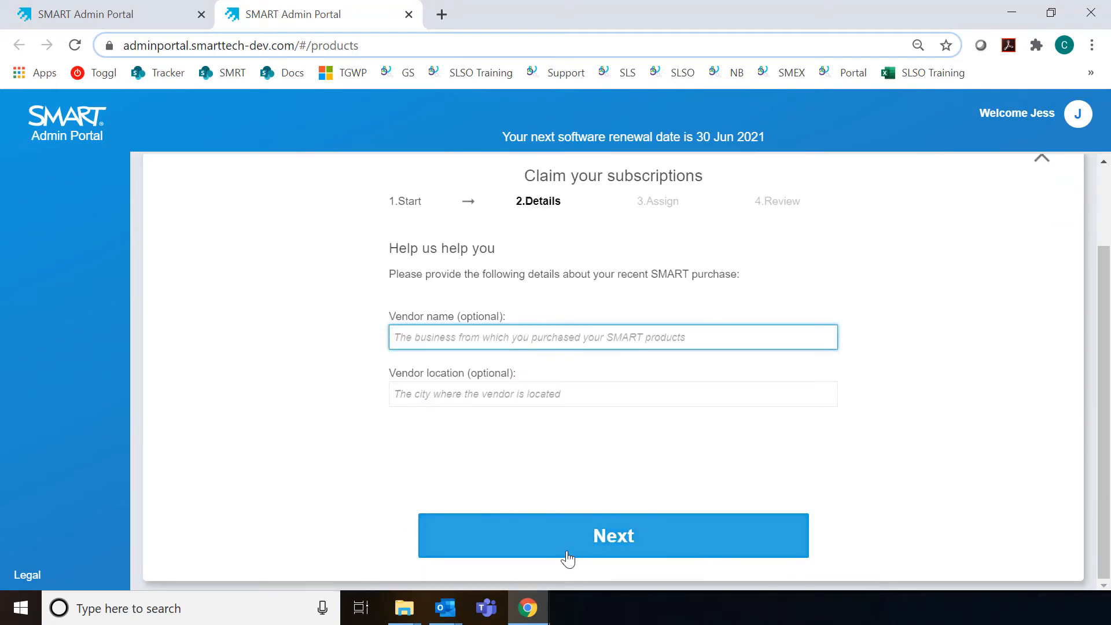
{"action": "left_click", "coordinate": [613, 535]}
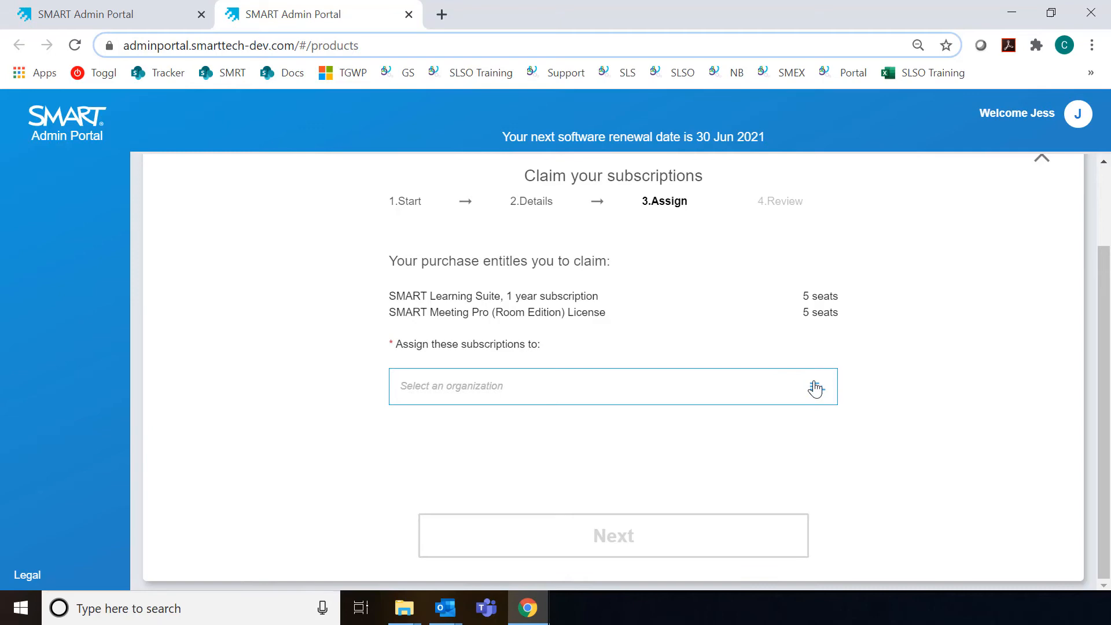
- Assign the claimed seats to Woodbine School, submit the claim and return to Manage software
{"action": "left_click", "coordinate": [612, 386]}
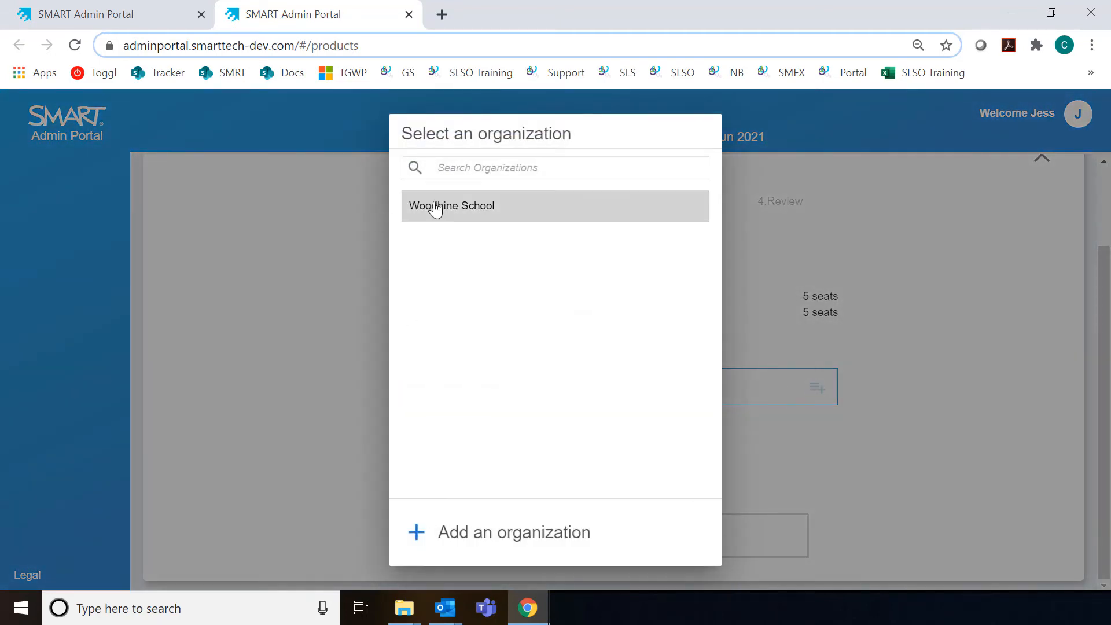
{"action": "left_click", "coordinate": [451, 207]}
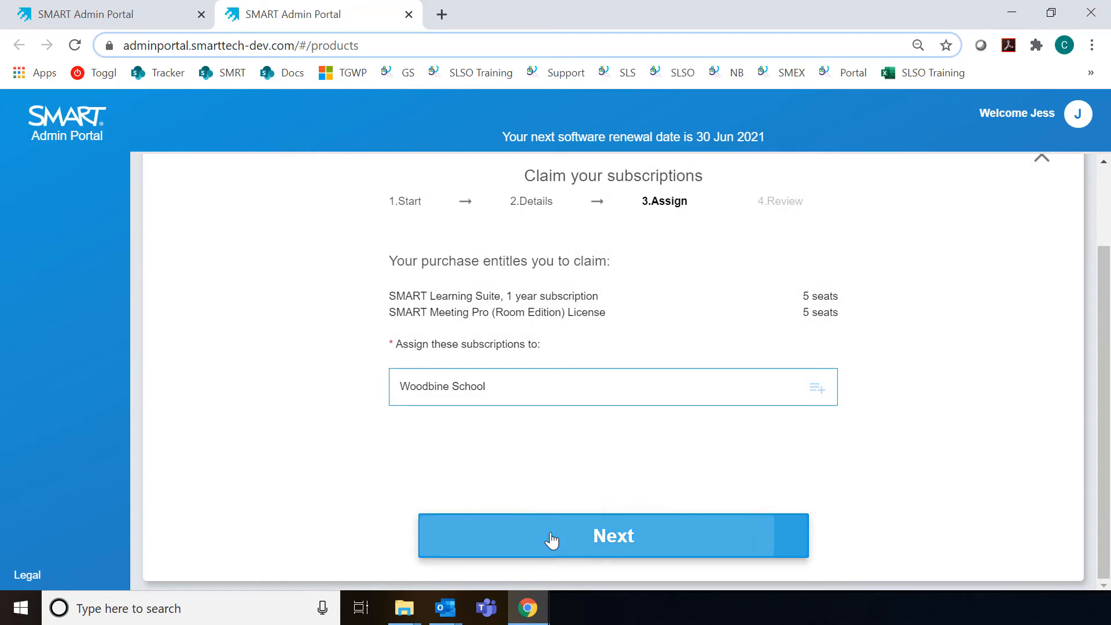
{"action": "left_click", "coordinate": [613, 536]}
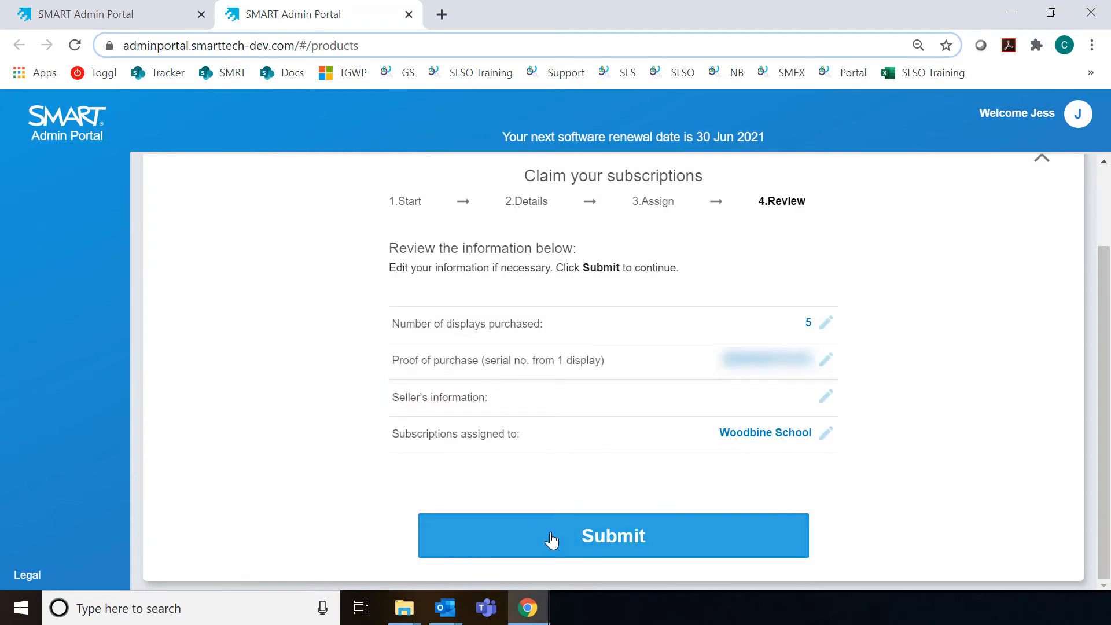
{"action": "mouse_move", "coordinate": [827, 397]}
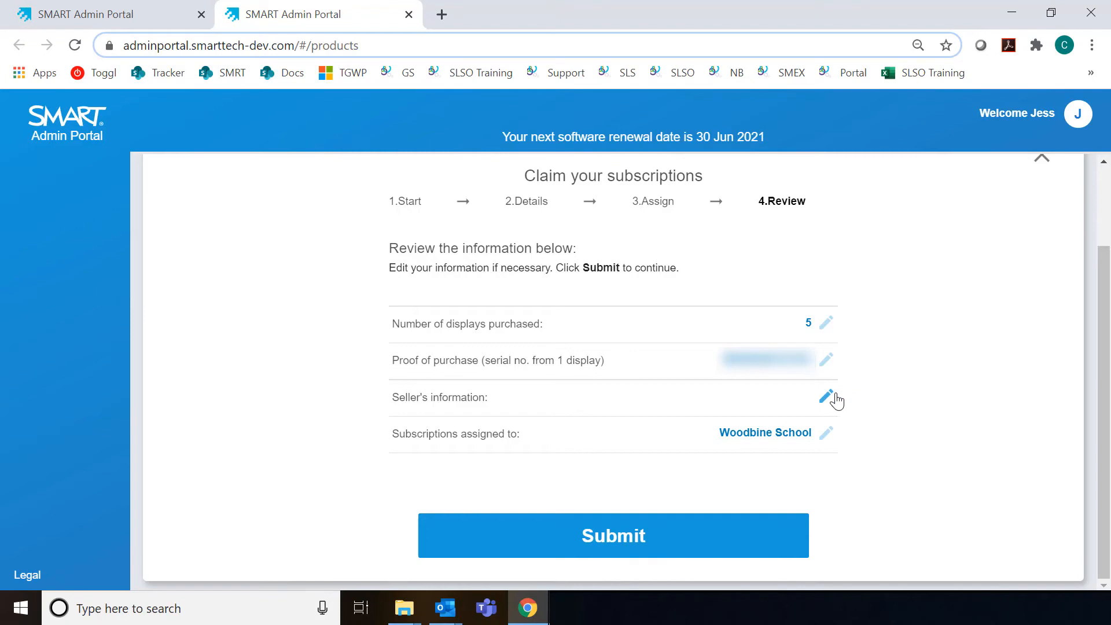
{"action": "mouse_move", "coordinate": [641, 520]}
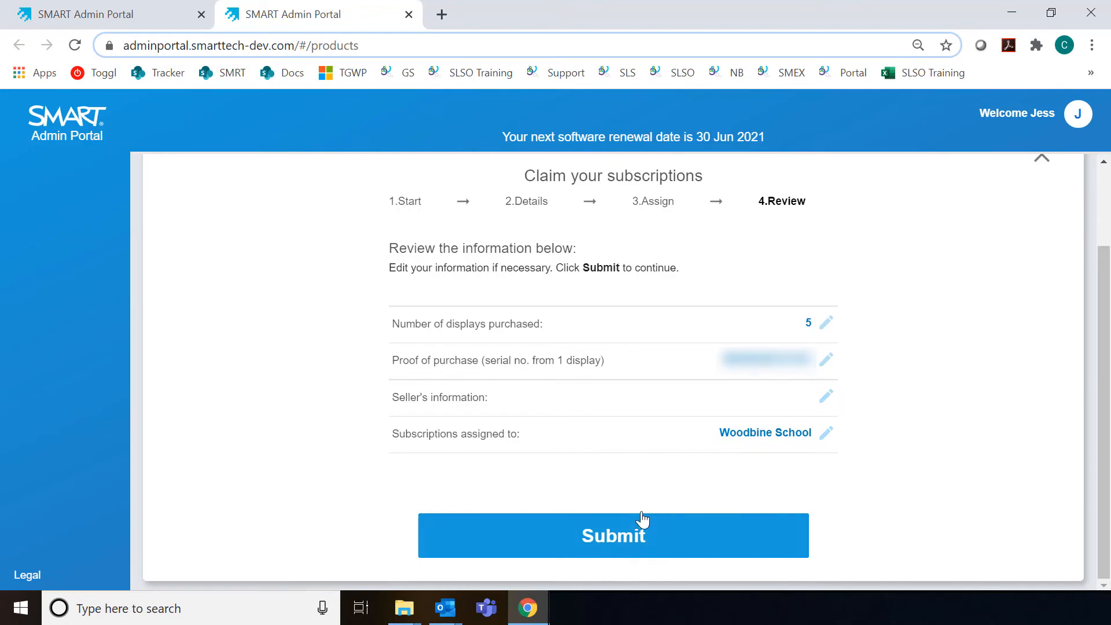
{"action": "left_click", "coordinate": [613, 535]}
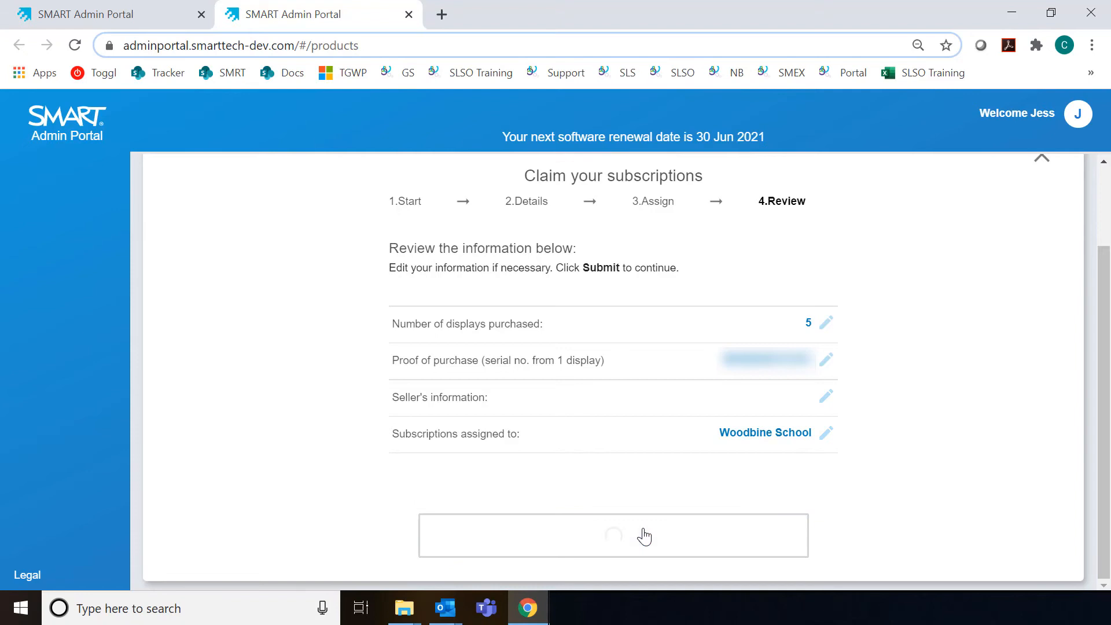
{"action": "left_click", "coordinate": [612, 535]}
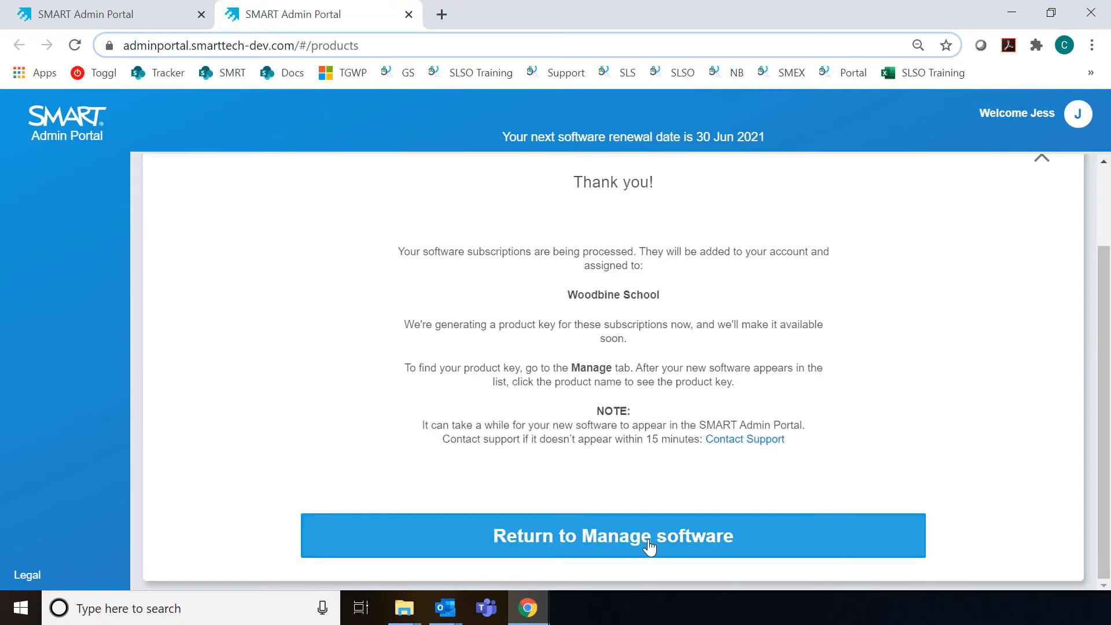
{"action": "left_click", "coordinate": [613, 536]}
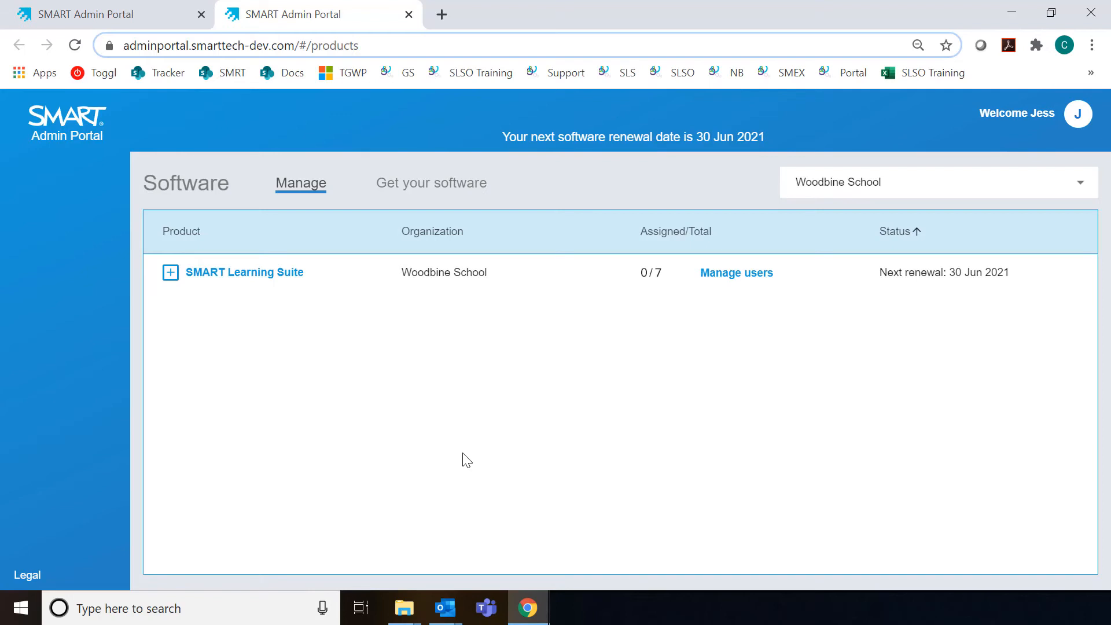
- Reload the list so Other SMART Software appears for Woodbine School and expand its details
{"action": "left_click", "coordinate": [75, 45]}
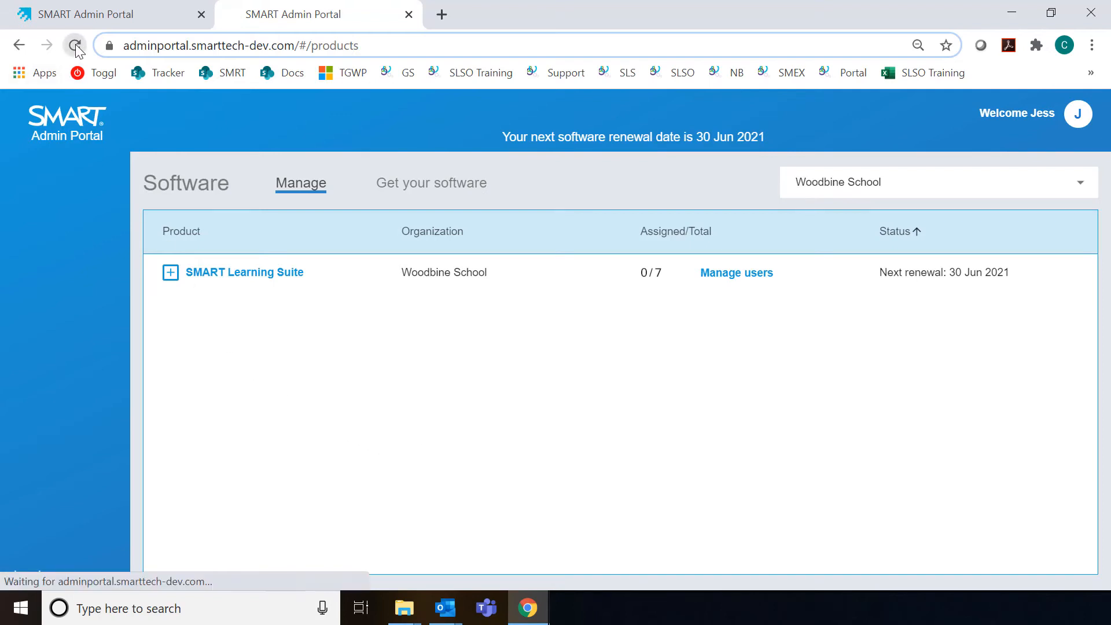
{"action": "left_click", "coordinate": [74, 45]}
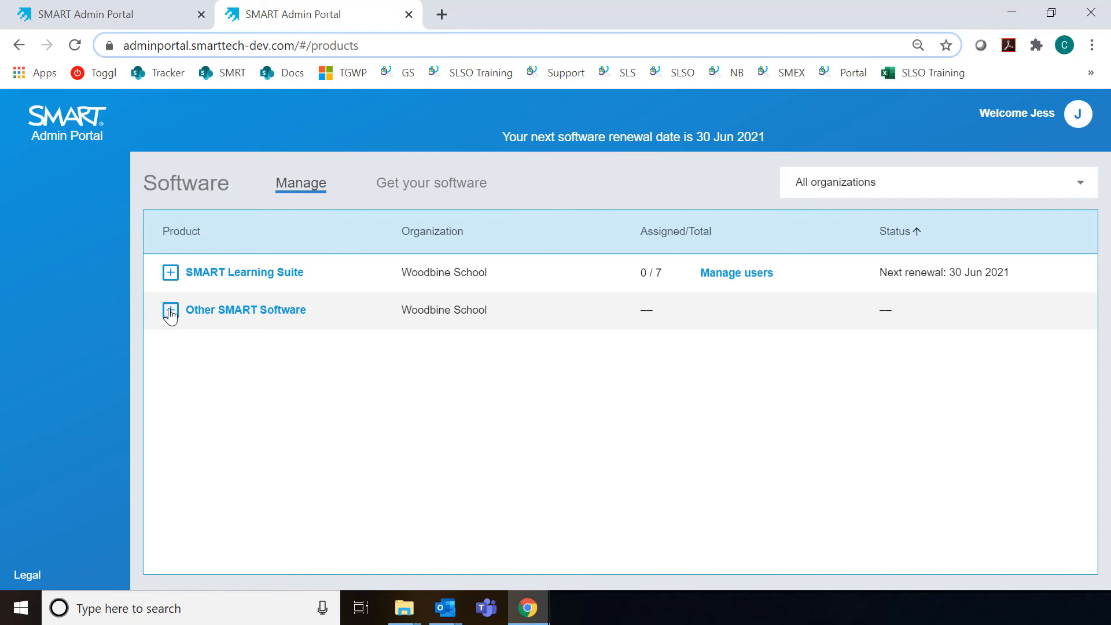
{"action": "left_click", "coordinate": [170, 311]}
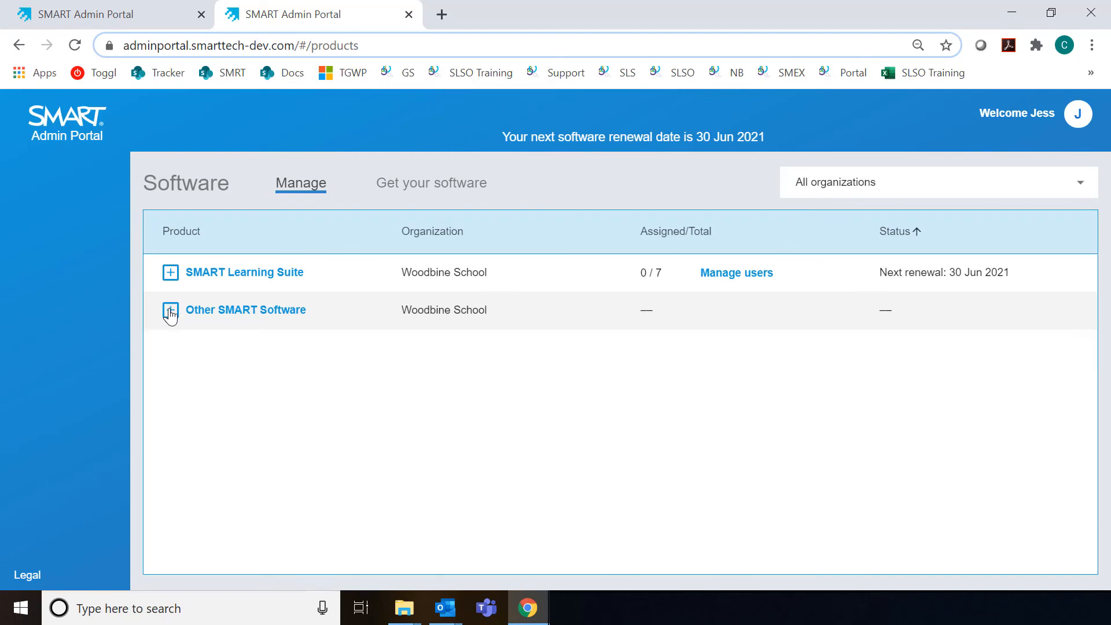
{"action": "mouse_move", "coordinate": [803, 416]}
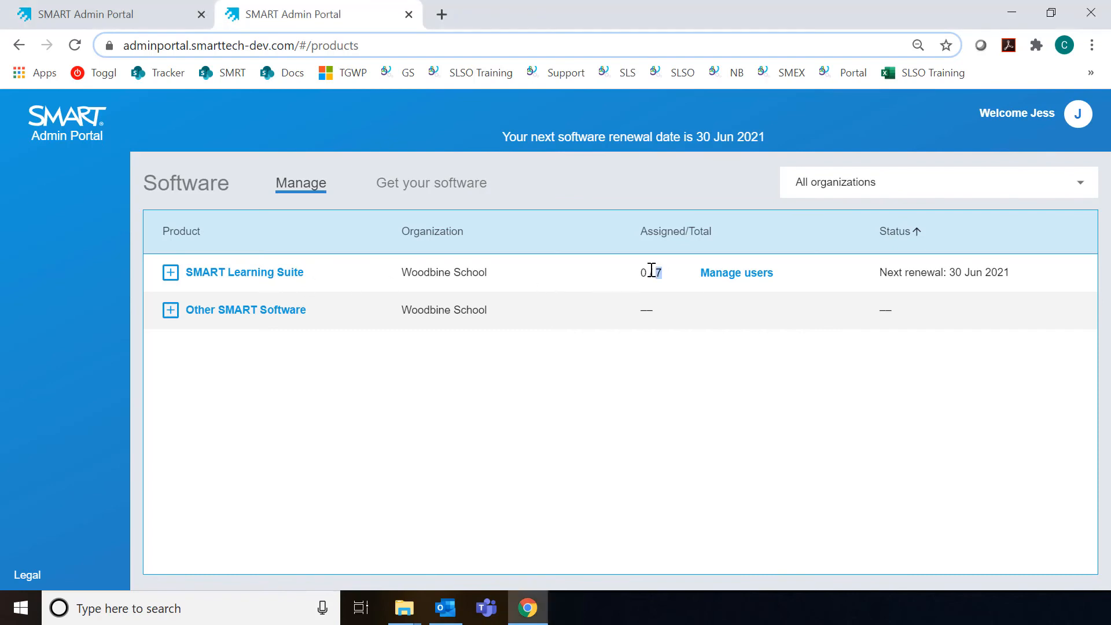
- Highlight the 0 / 7 seat count, then bring up the account menu and its Help option
{"action": "double_click", "coordinate": [649, 272]}
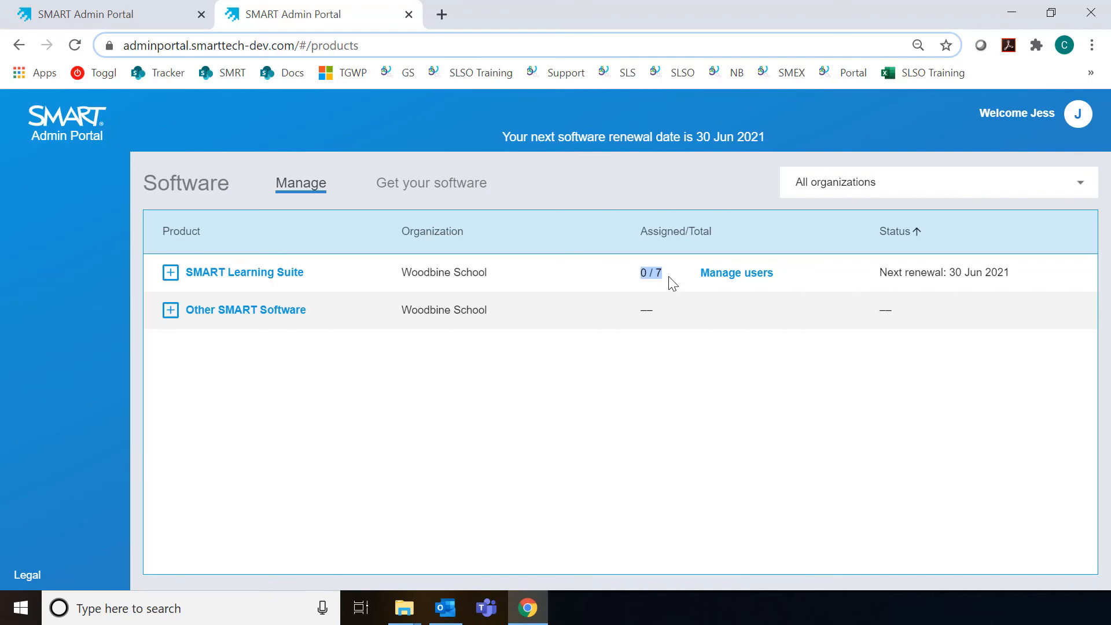
{"action": "mouse_move", "coordinate": [732, 278]}
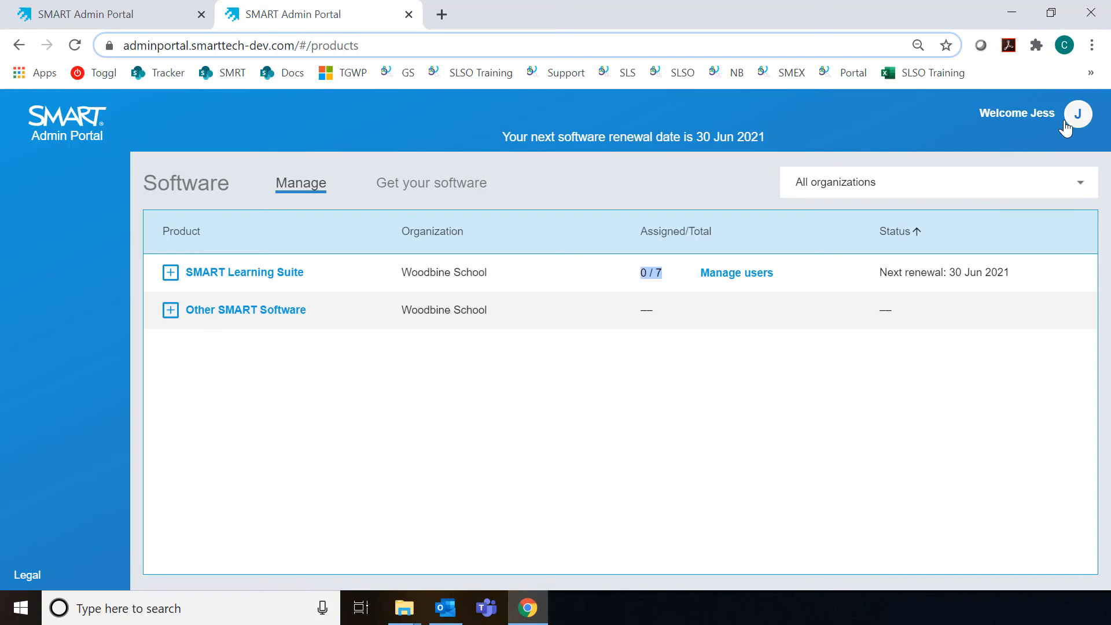
{"action": "left_click", "coordinate": [1076, 114]}
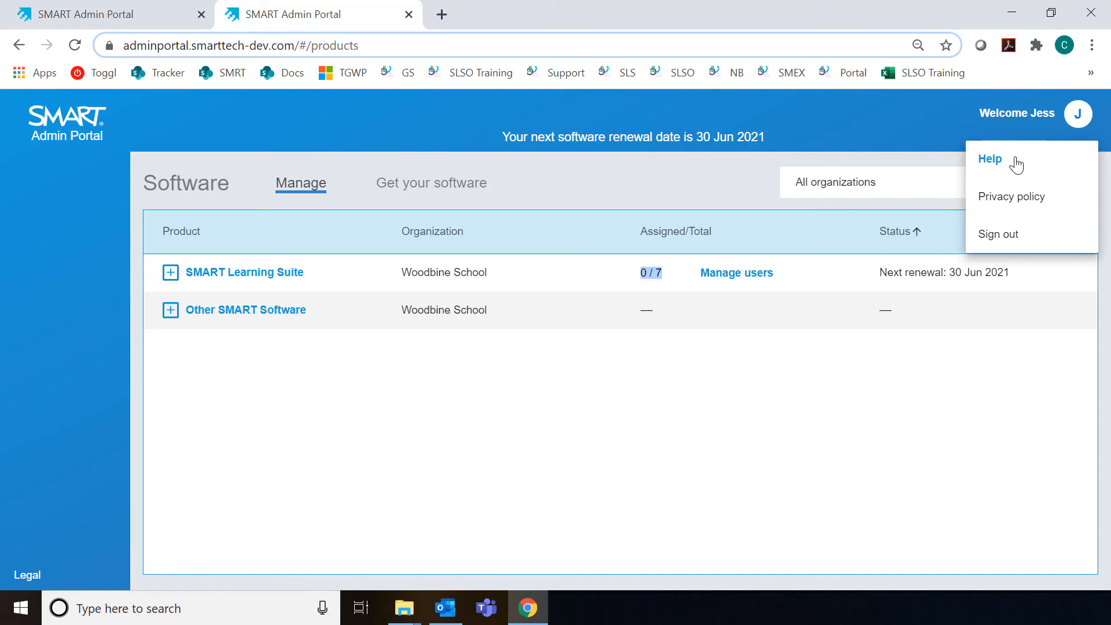
{"action": "left_click", "coordinate": [200, 14]}
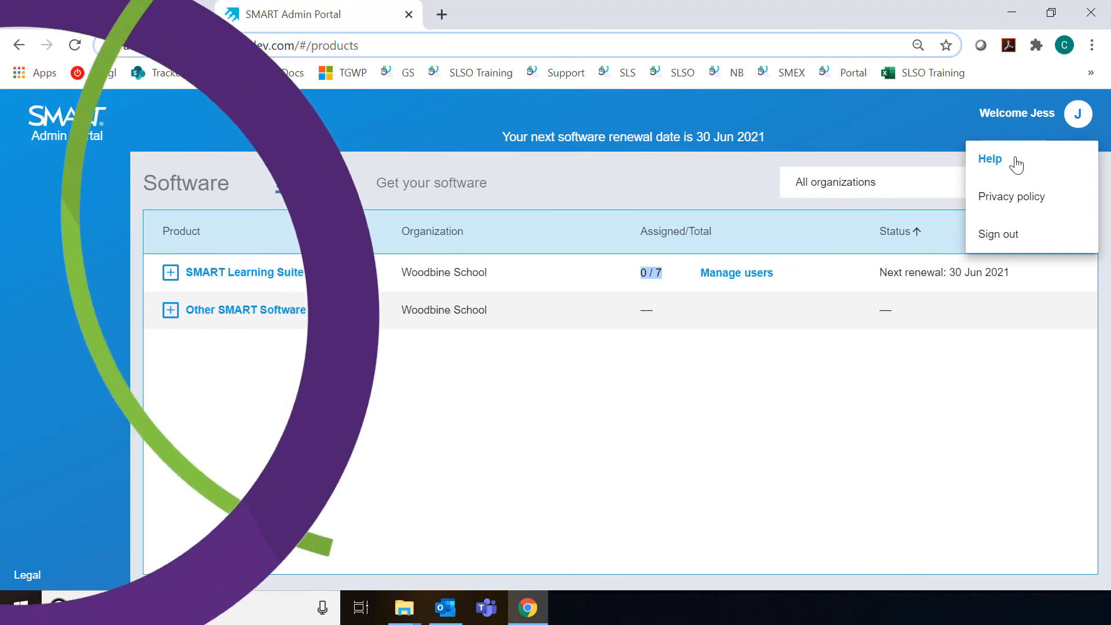